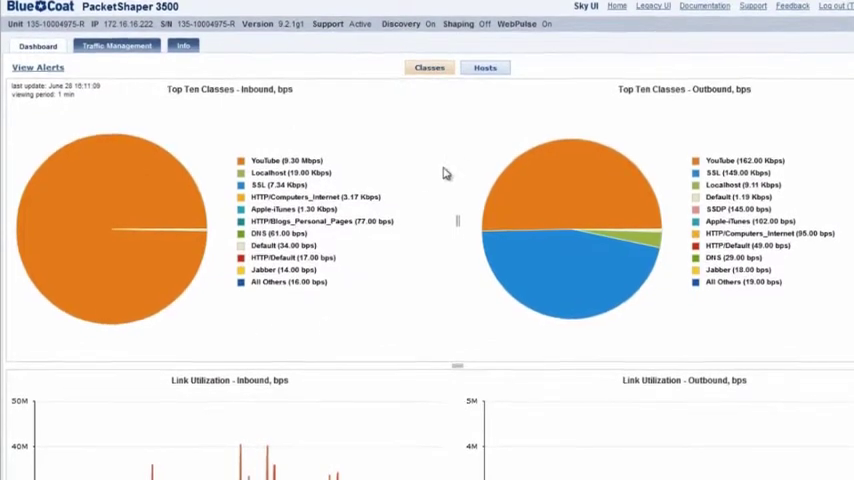
Switch the dashboard charts to top hosts and scroll down to the traffic class list
left_click(485, 67)
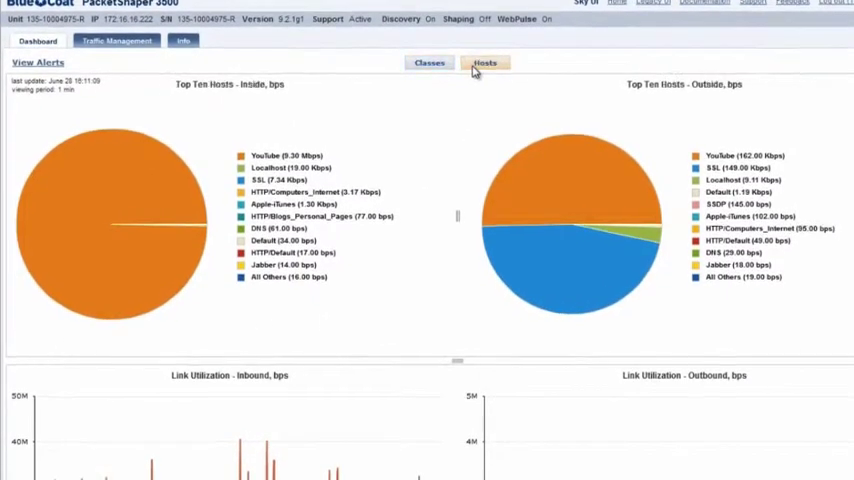
left_click(485, 57)
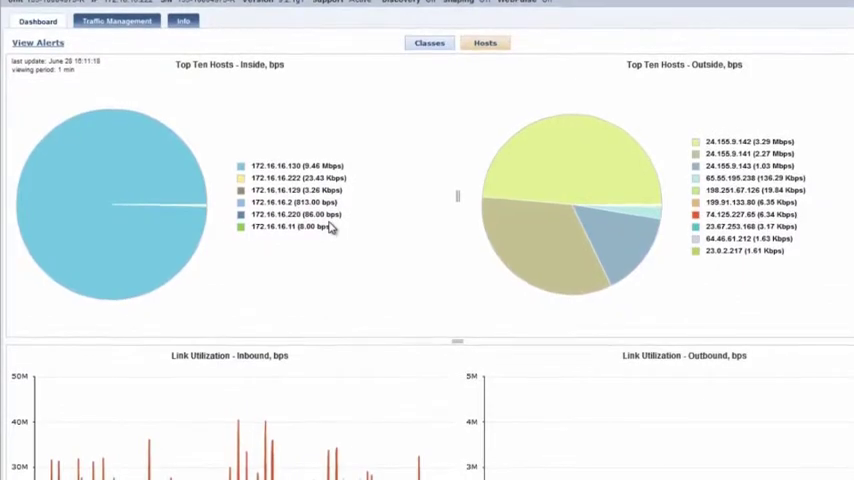
scroll("down", 3)
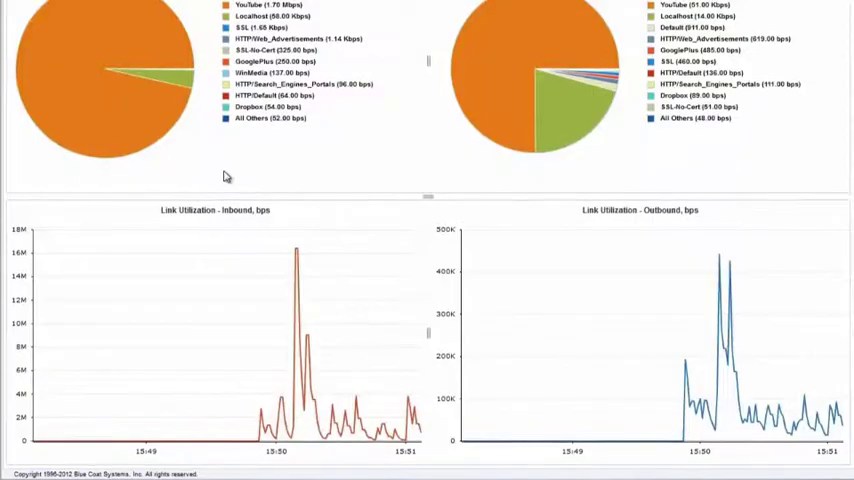
mouse_move(228, 447)
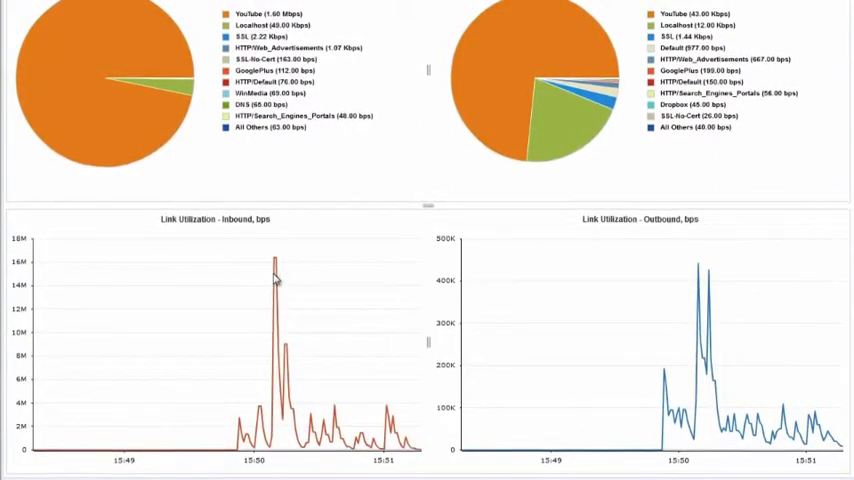
mouse_move(270, 262)
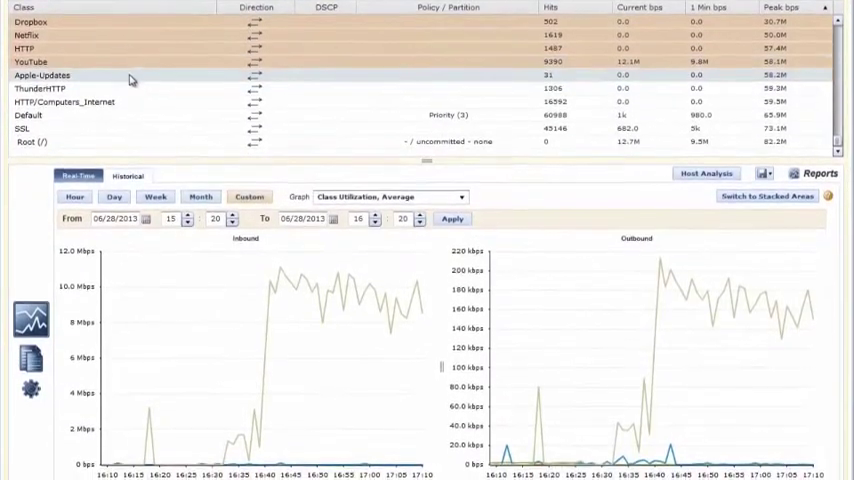
scroll("down", 3)
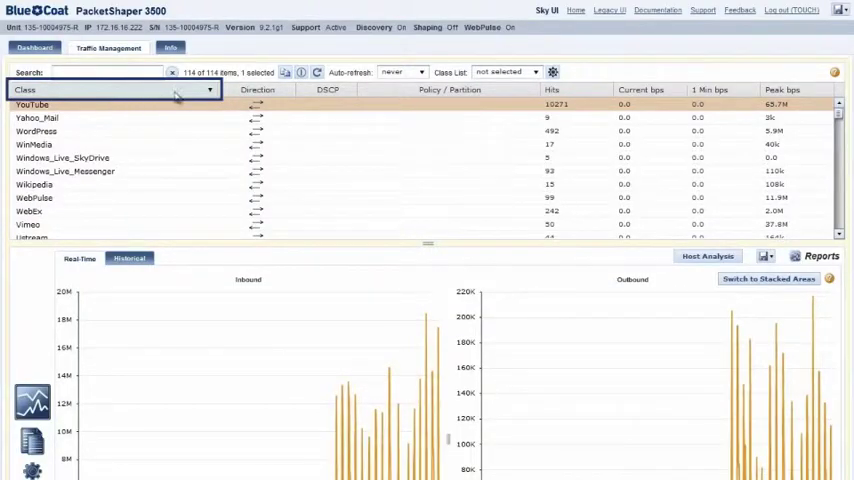
Sort classes by name, direction, policy/partition, hits (reversed), current bps, then 1 Min bps
left_click(252, 89)
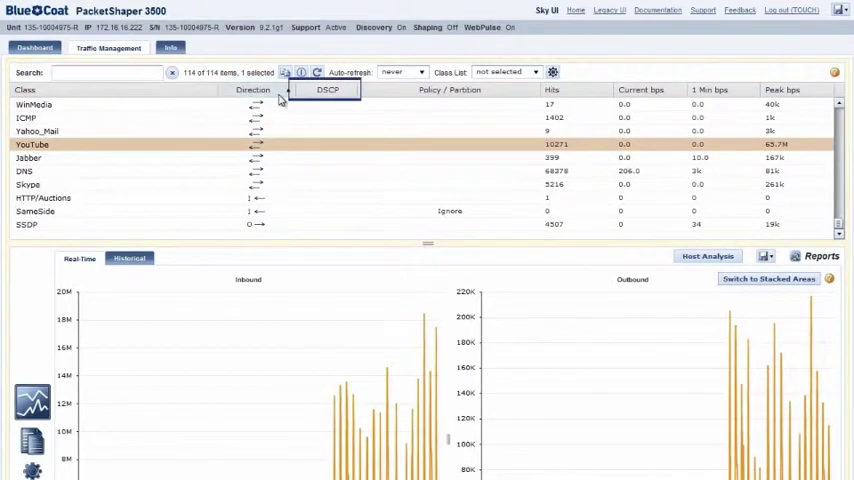
left_click(328, 90)
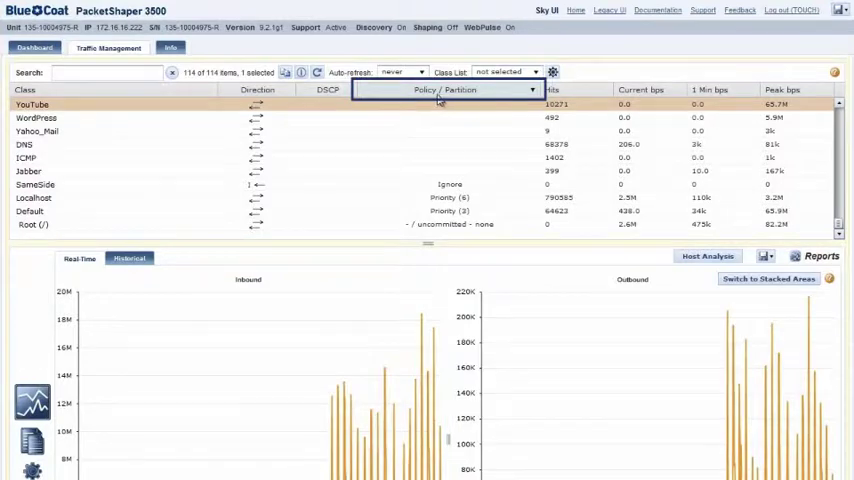
left_click(551, 89)
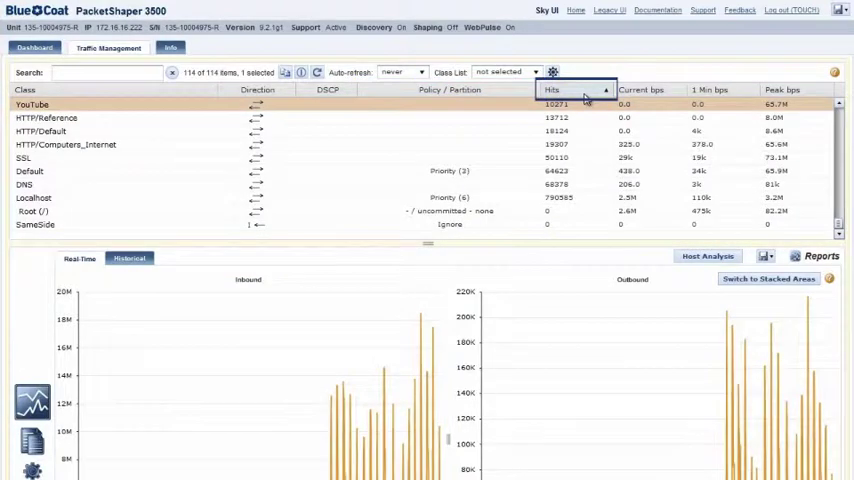
left_click(640, 90)
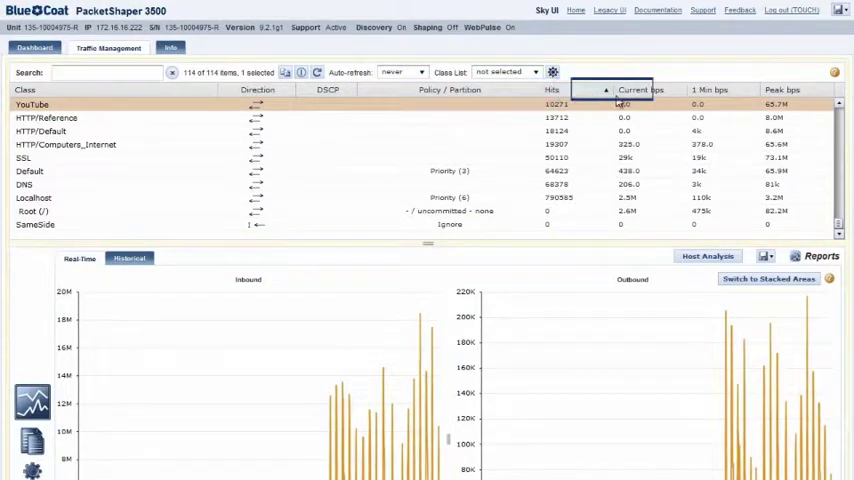
left_click(640, 90)
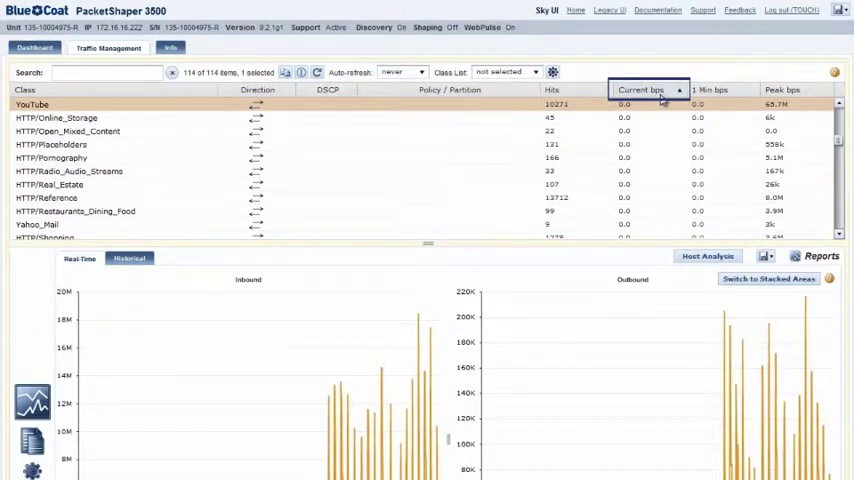
left_click(710, 89)
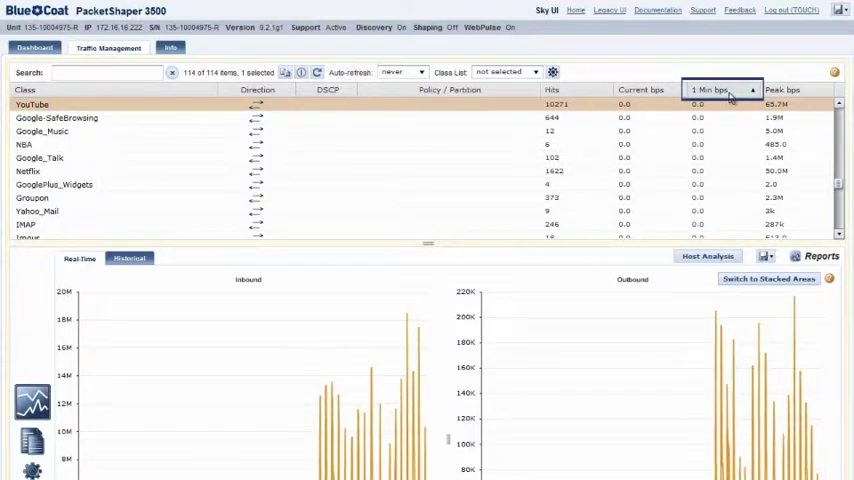
left_click(782, 90)
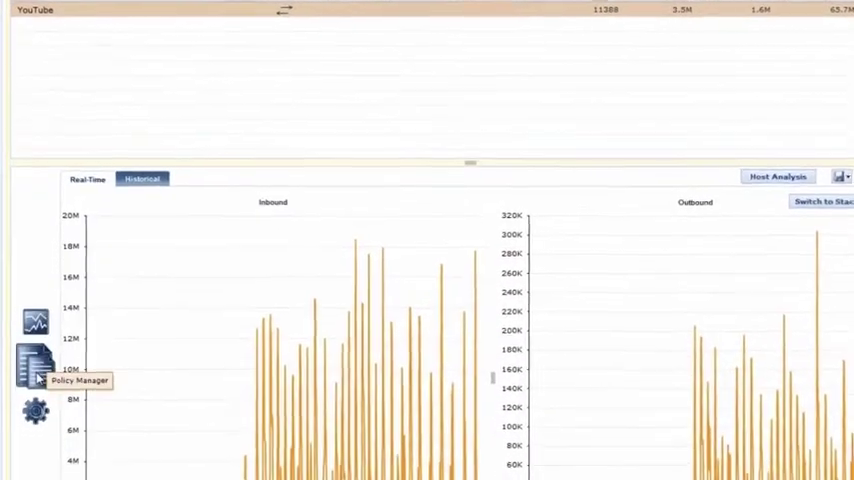
Open YouTube's Control Traffic form and view the policy type choices, keeping No Policy
left_click(35, 363)
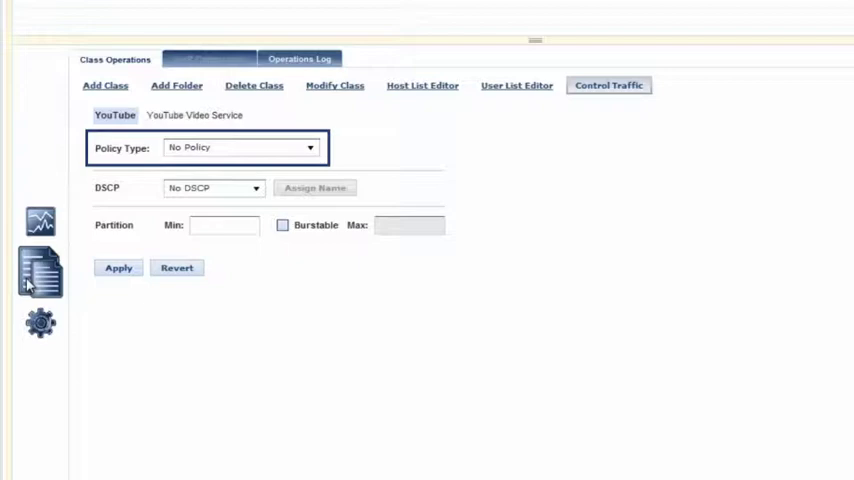
mouse_move(268, 166)
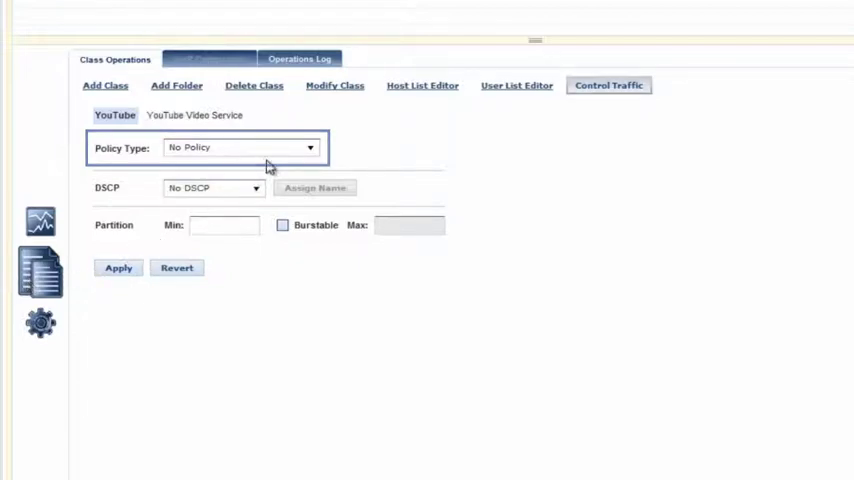
left_click(310, 147)
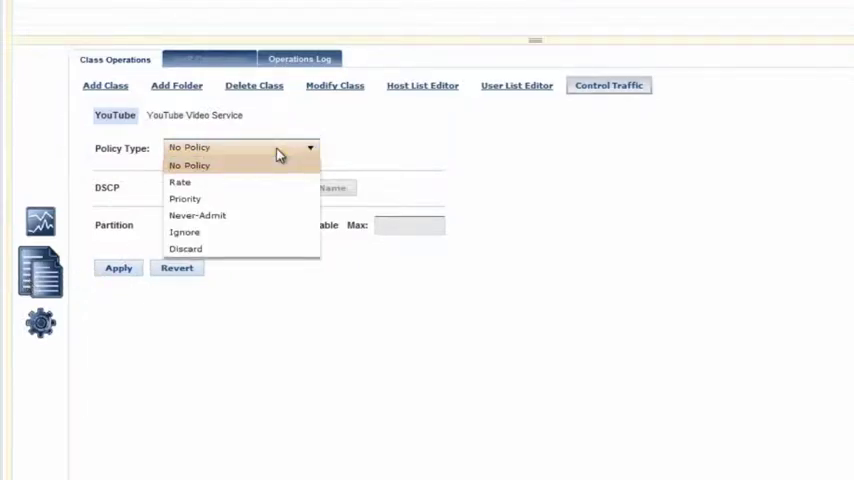
mouse_move(278, 184)
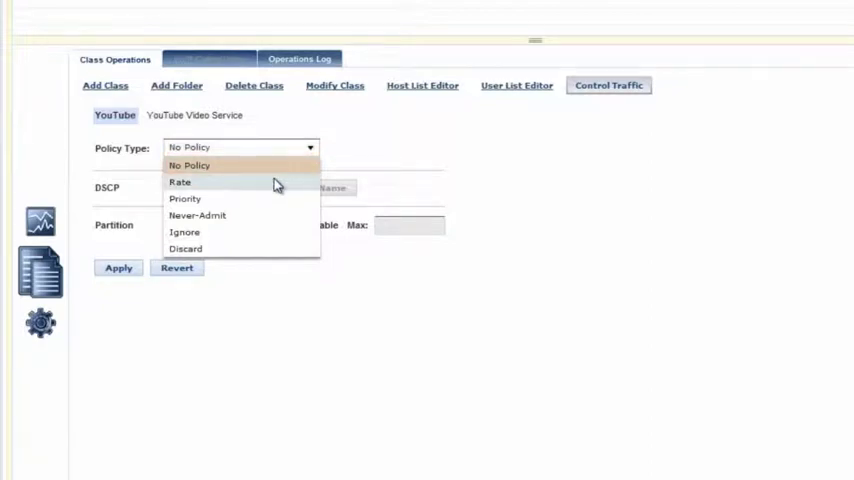
mouse_move(276, 222)
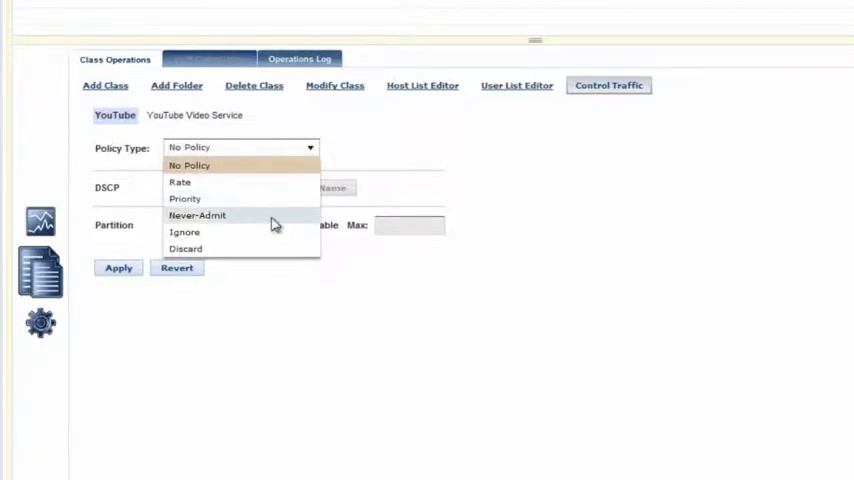
mouse_move(270, 232)
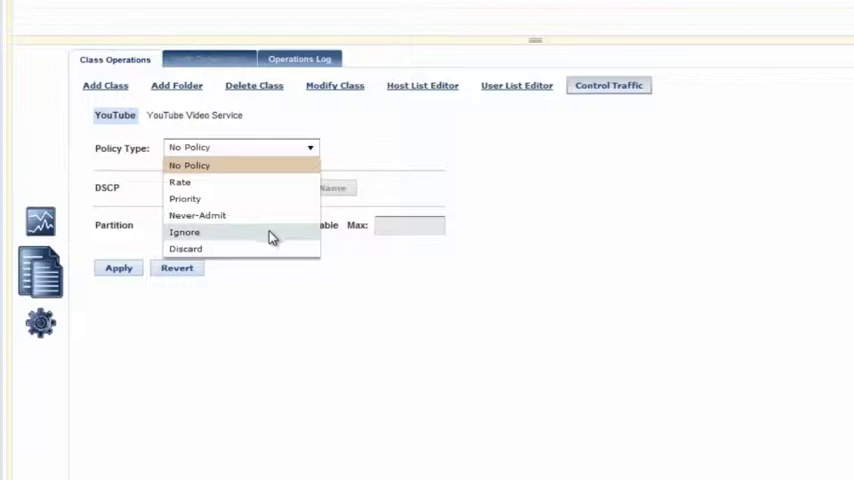
mouse_move(268, 249)
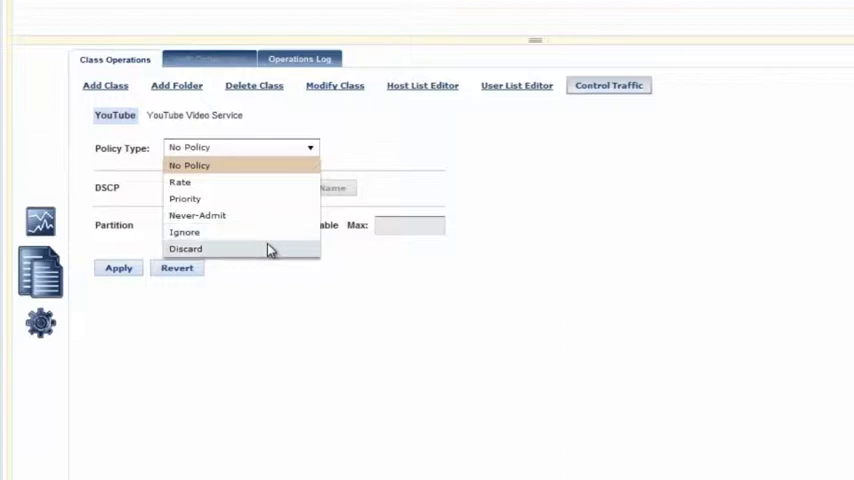
left_click(189, 165)
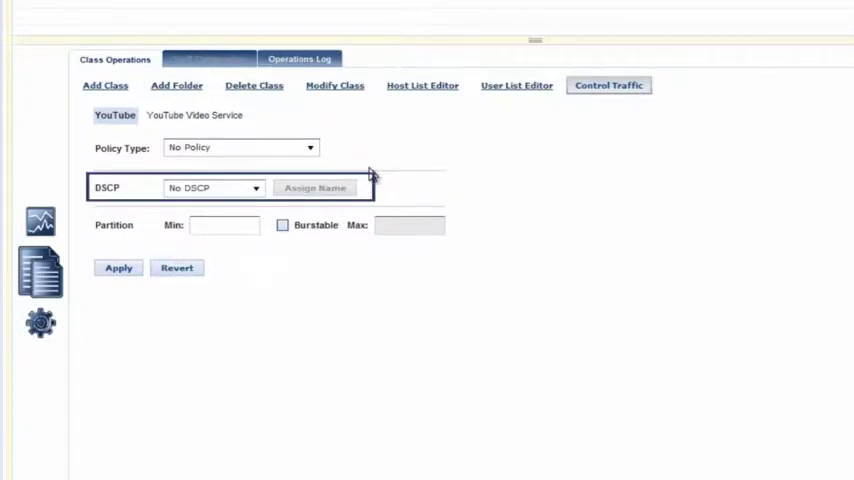
Scroll the DSCP choices, then select the partition Min field and toggle Burstable
left_click(254, 188)
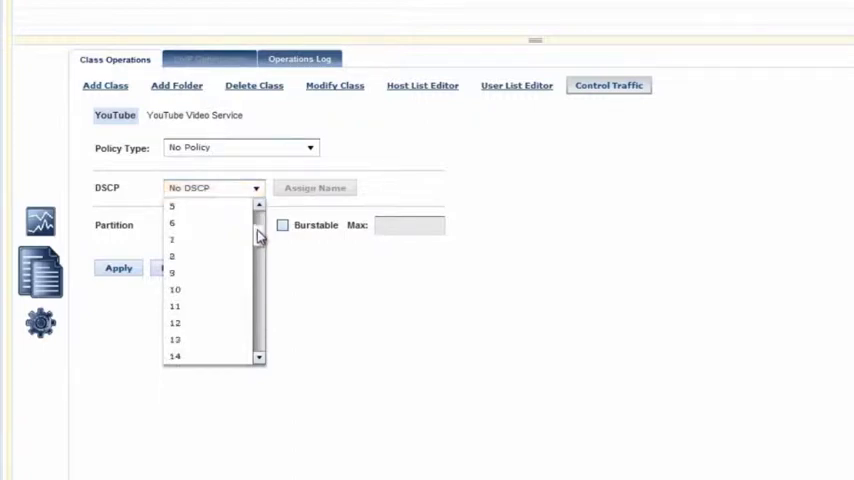
scroll("down", 3)
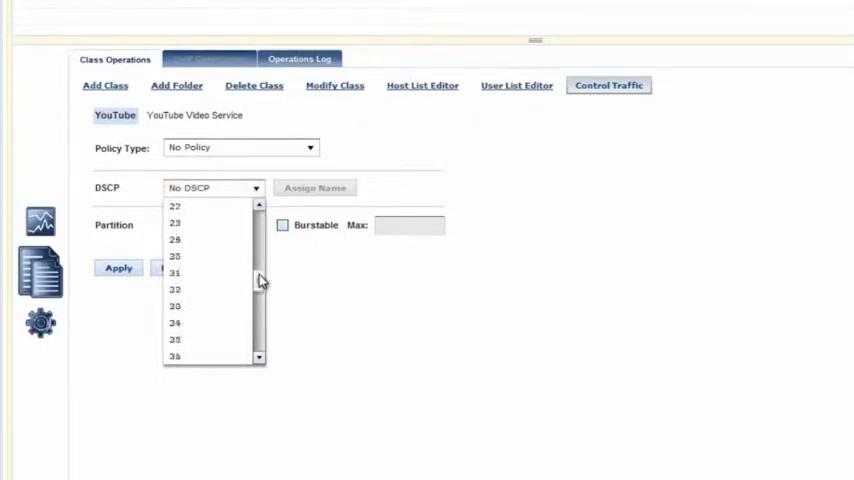
scroll("down", 3)
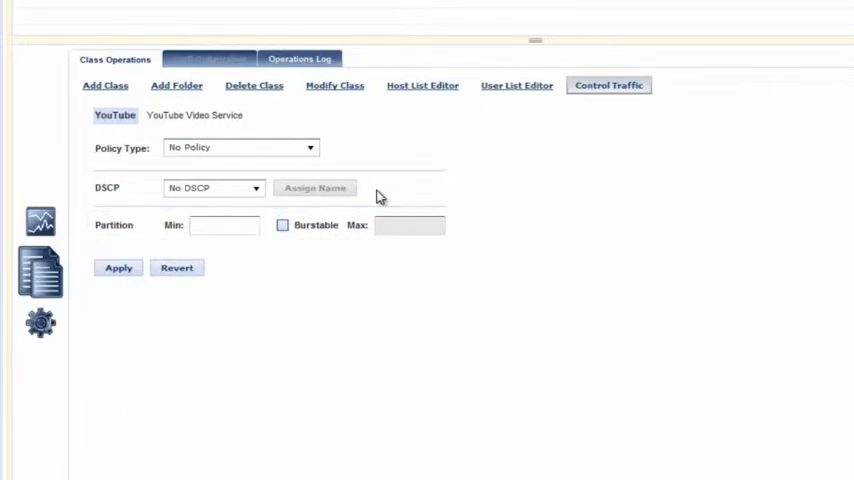
left_click(224, 224)
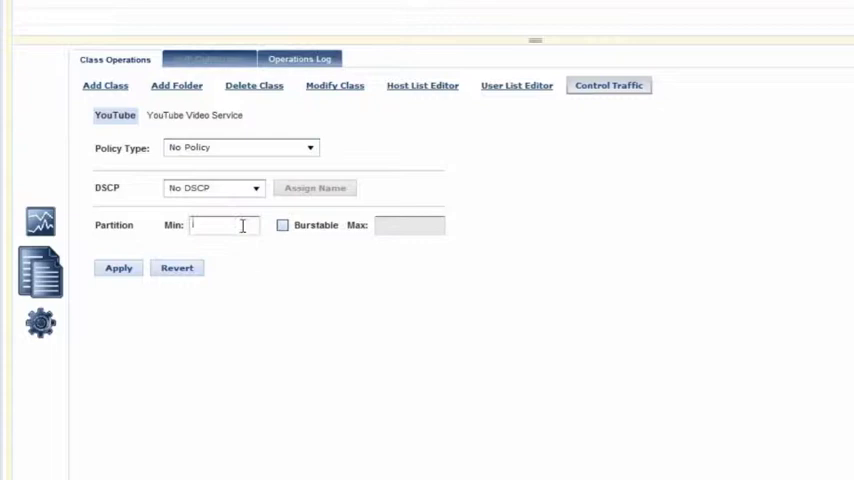
left_click(282, 225)
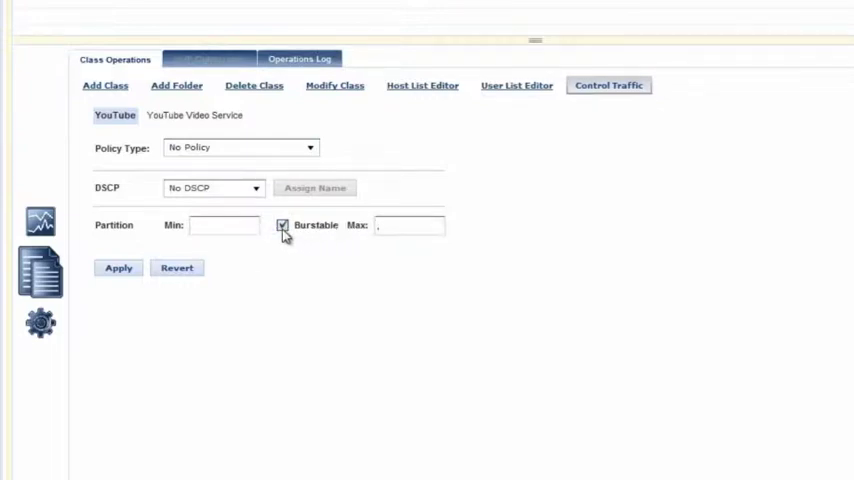
left_click(283, 225)
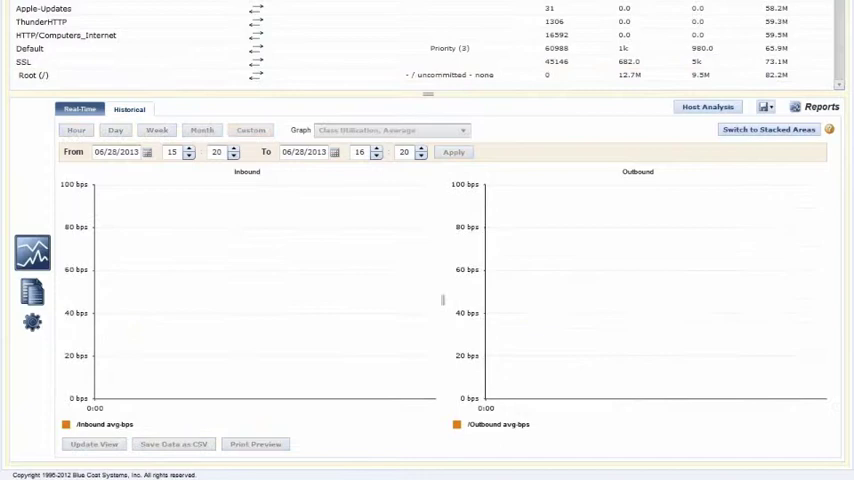
Chart one-hour average class utilization, showing YouTube inbound spiking near 10 Mbps
left_click(452, 152)
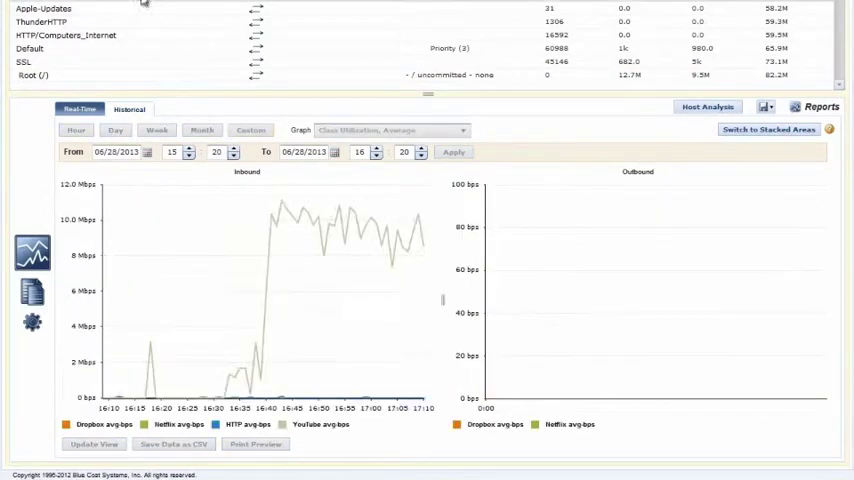
left_click(453, 152)
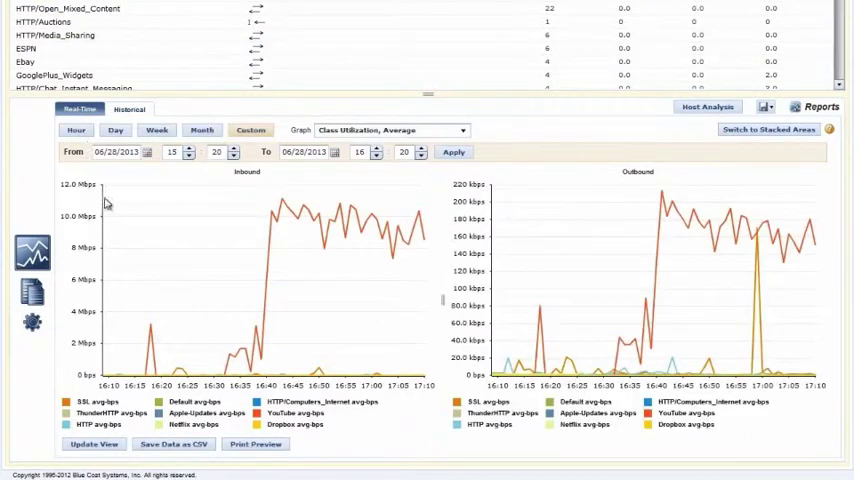
mouse_move(115, 420)
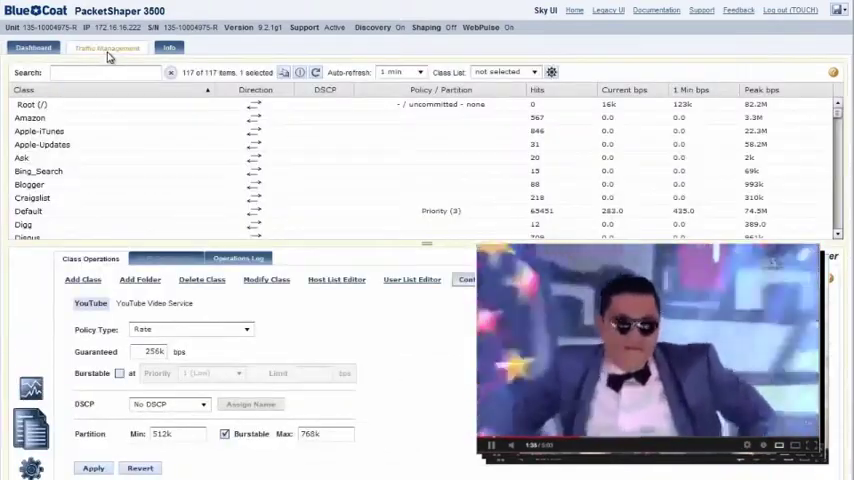
Filter the class list with 'YOUTU' and open YouTube's policy type choices
left_click(163, 258)
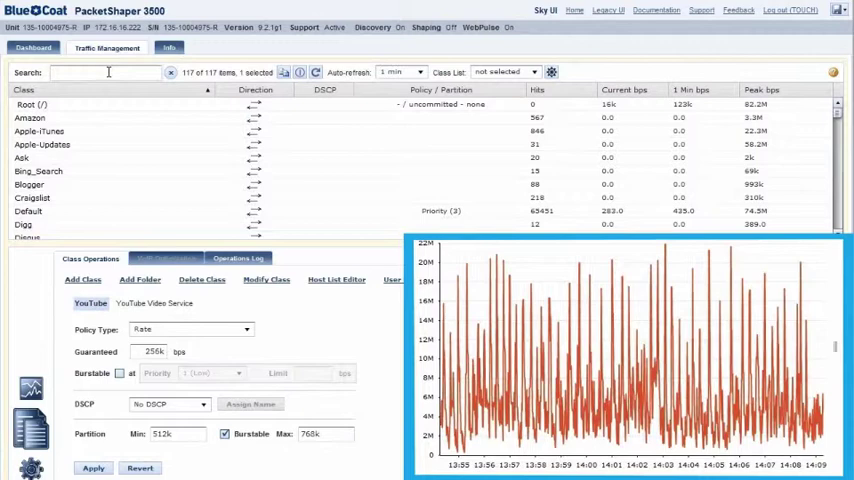
type("YOUTU")
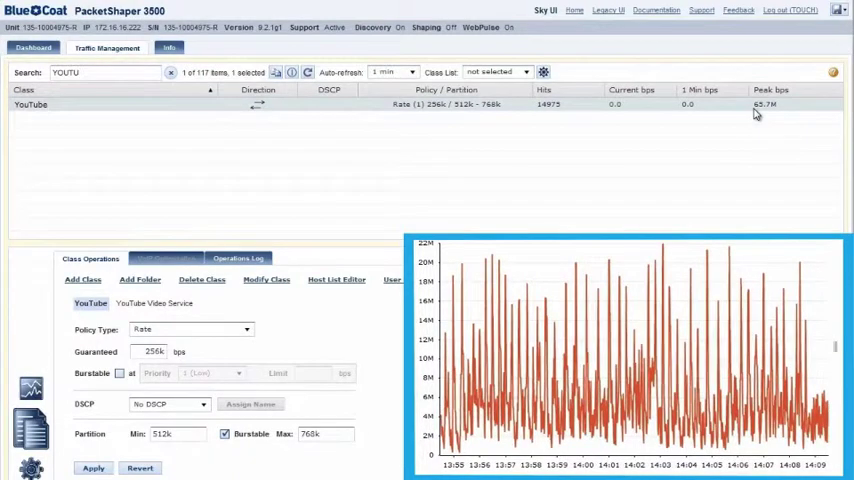
scroll("down", 3)
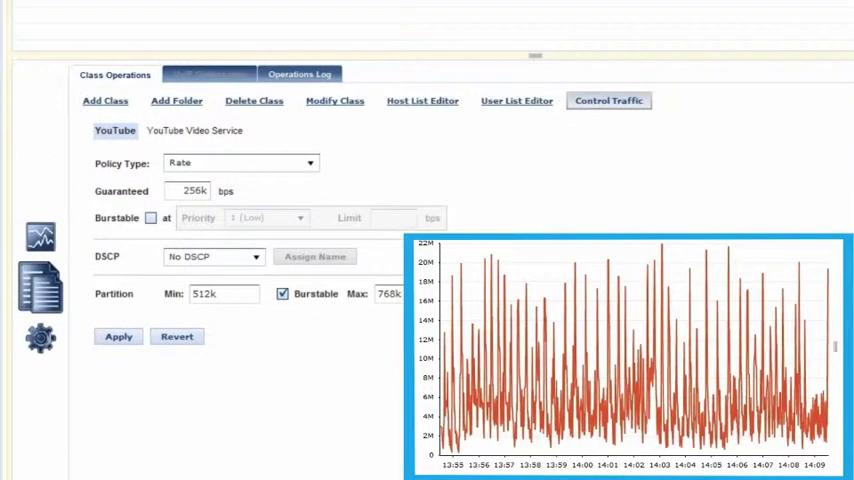
left_click(240, 162)
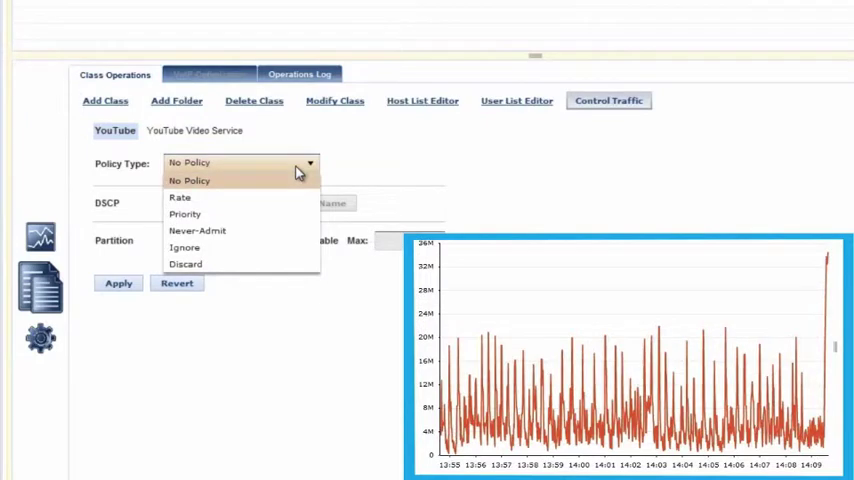
Set a Rate policy guaranteeing 256K, burstable at Priority 1 (Low)
left_click(179, 197)
type("256")
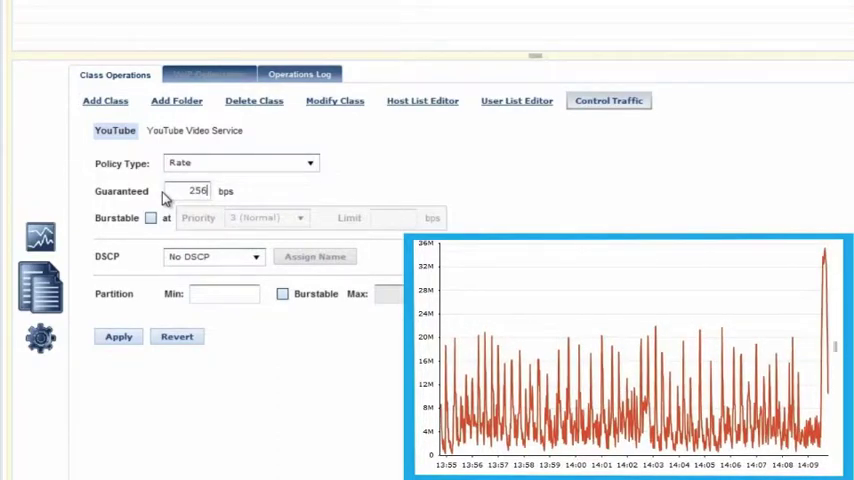
type("K")
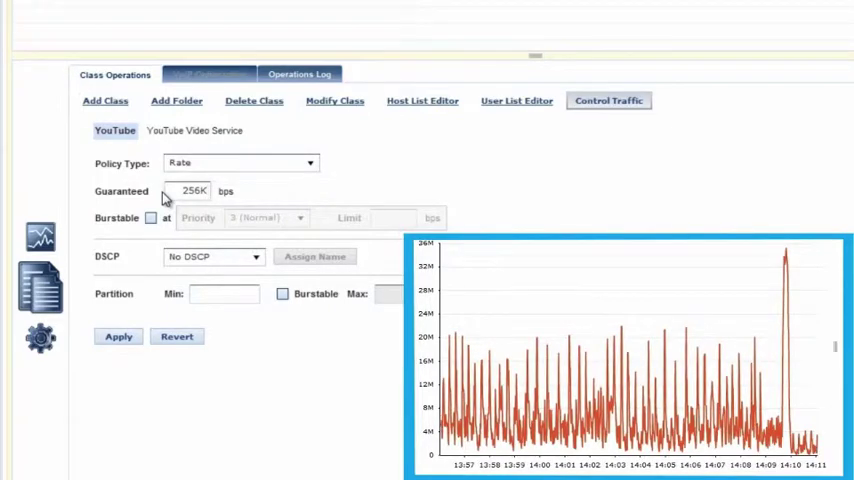
left_click(150, 218)
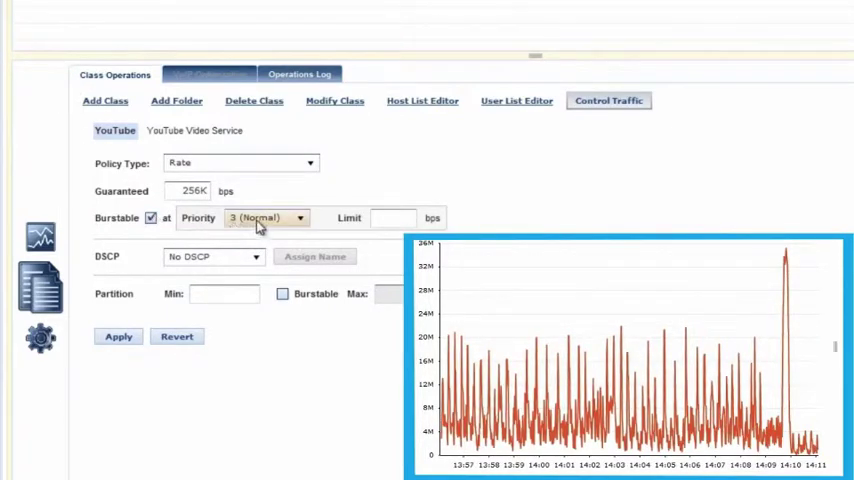
left_click(300, 218)
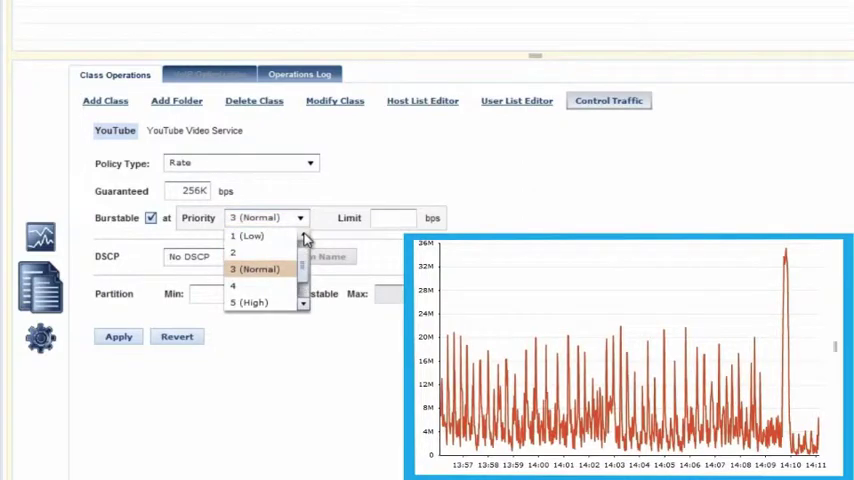
left_click(248, 236)
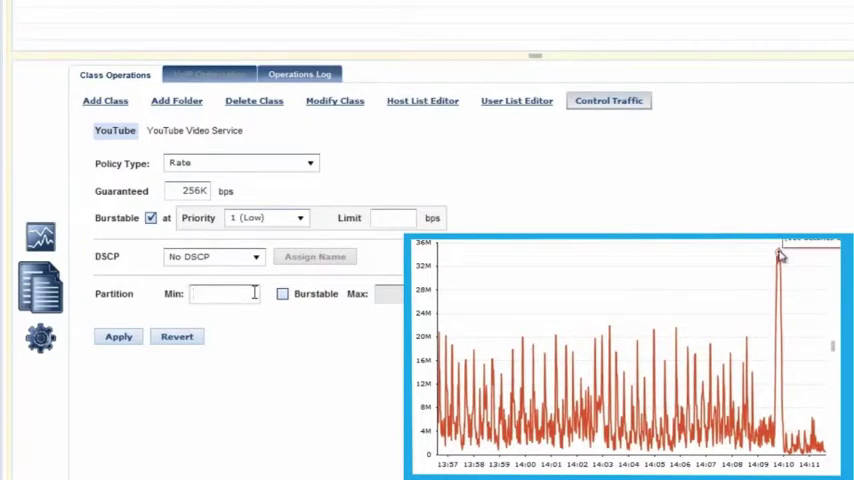
Give the partition a 512K minimum, make it burstable, and start entering the maximum
type("512K")
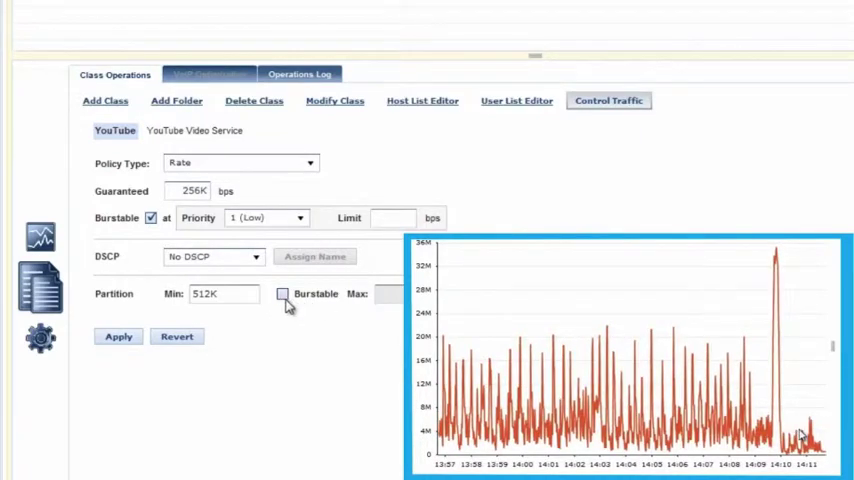
left_click(282, 293)
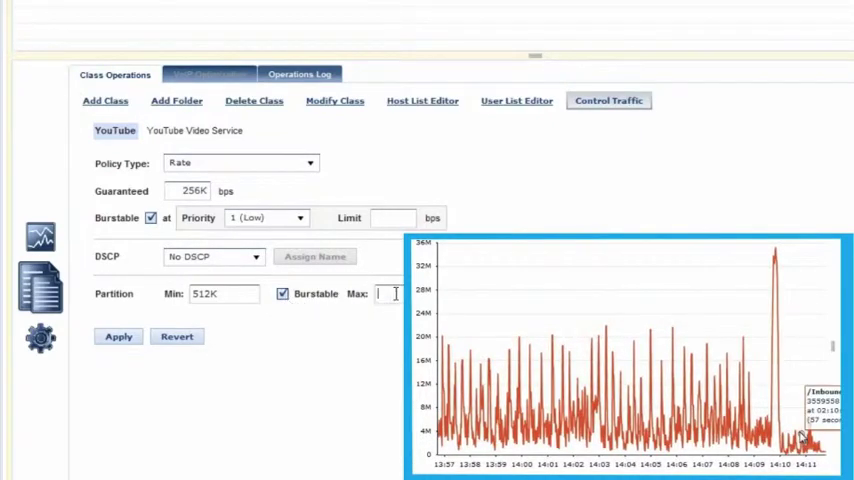
type("76")
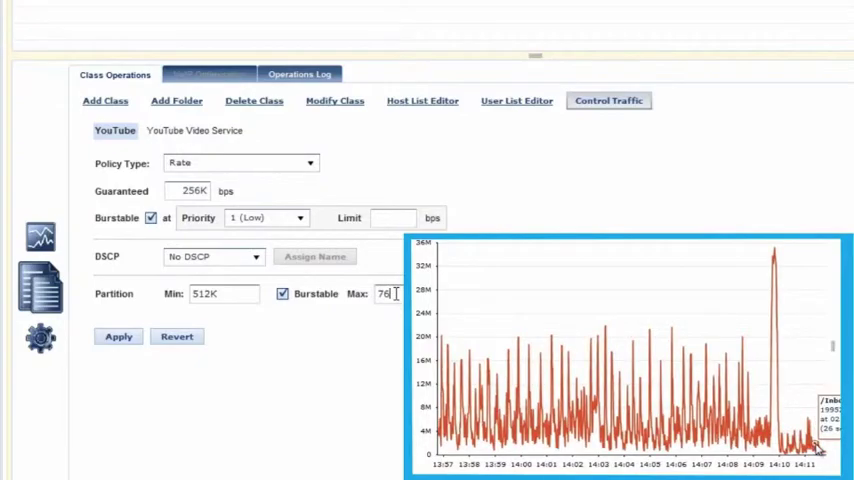